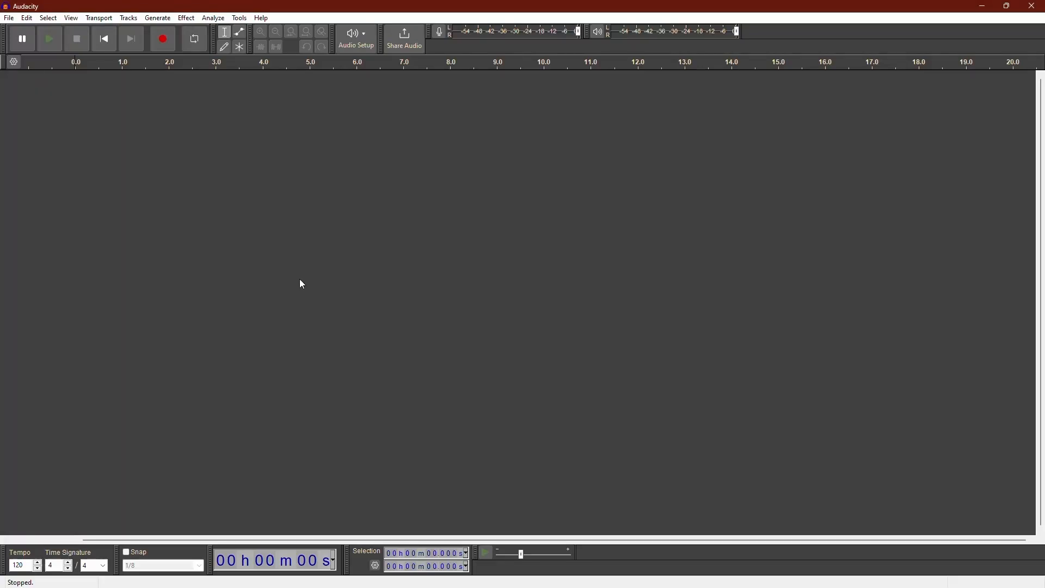
mouse_move(203, 228)
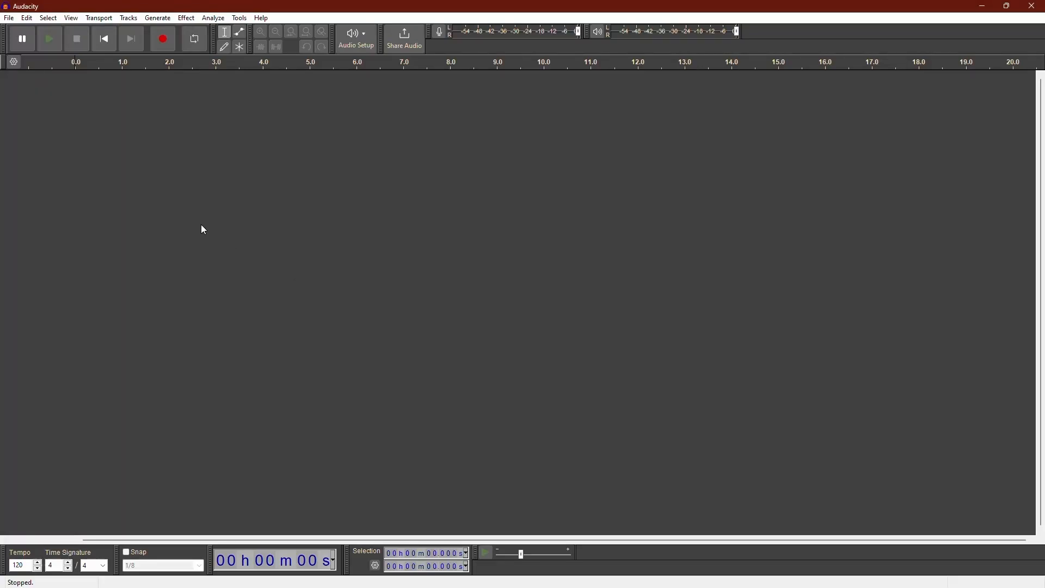
mouse_move(276, 155)
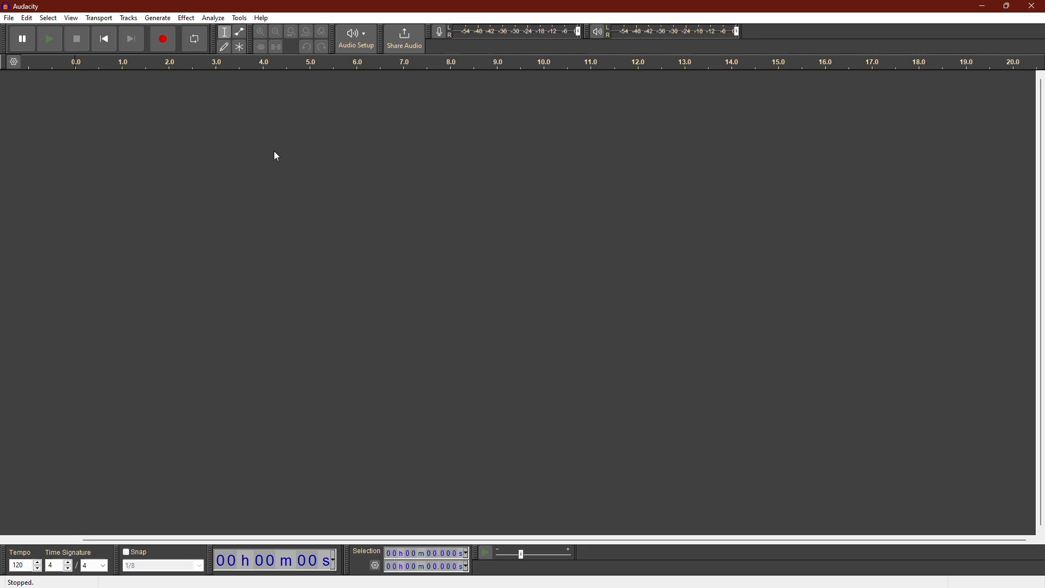
mouse_move(177, 116)
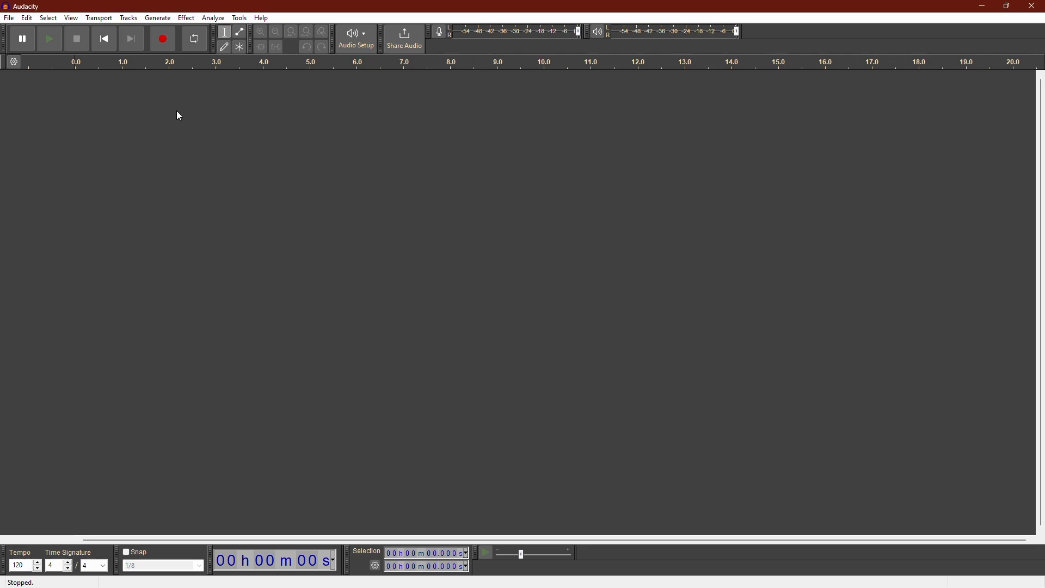
mouse_move(25, 107)
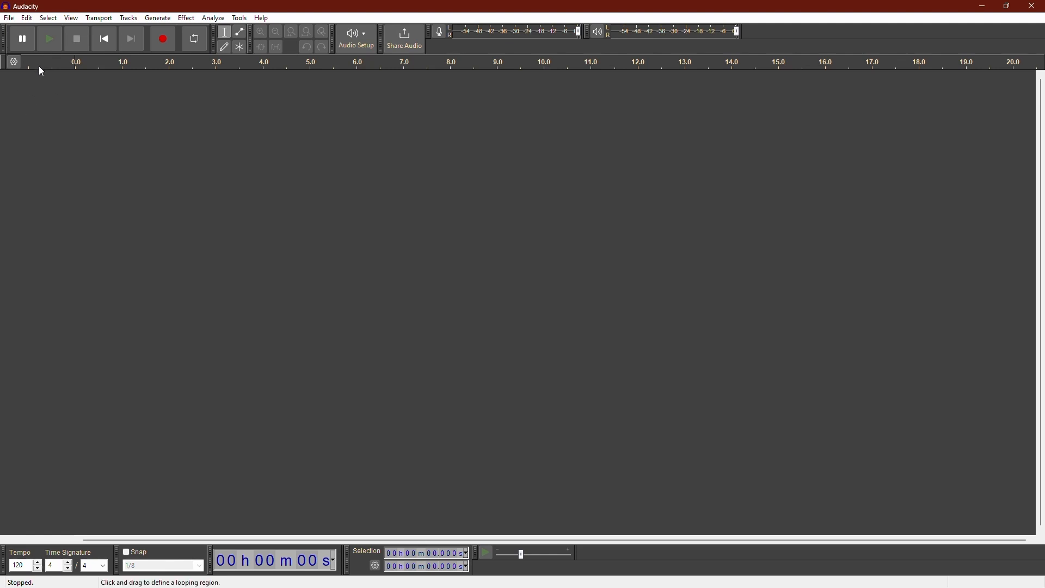
Step: Bring up the Import Audio file chooser from the File menu
click(9, 17)
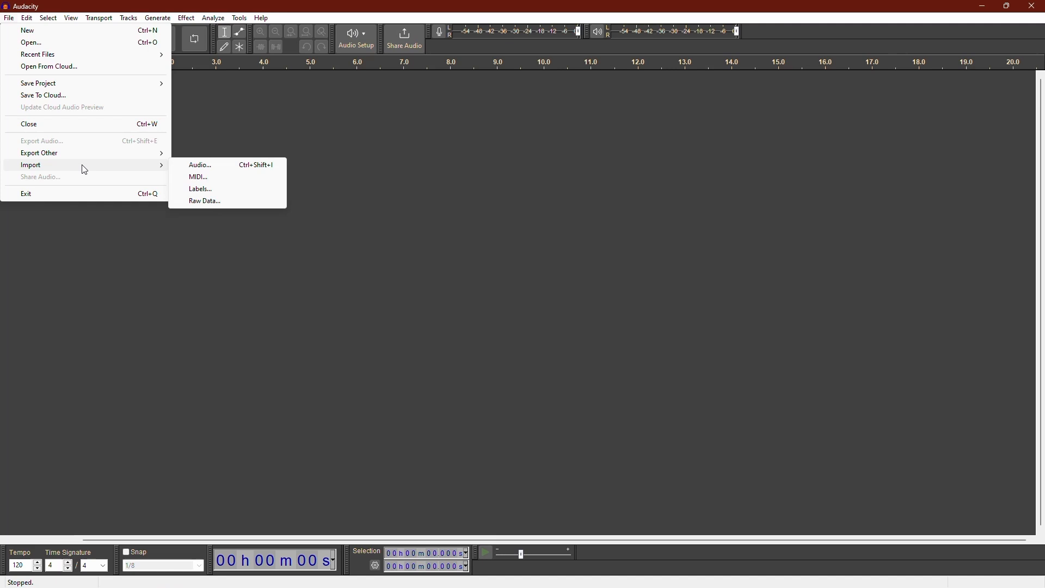
click(200, 164)
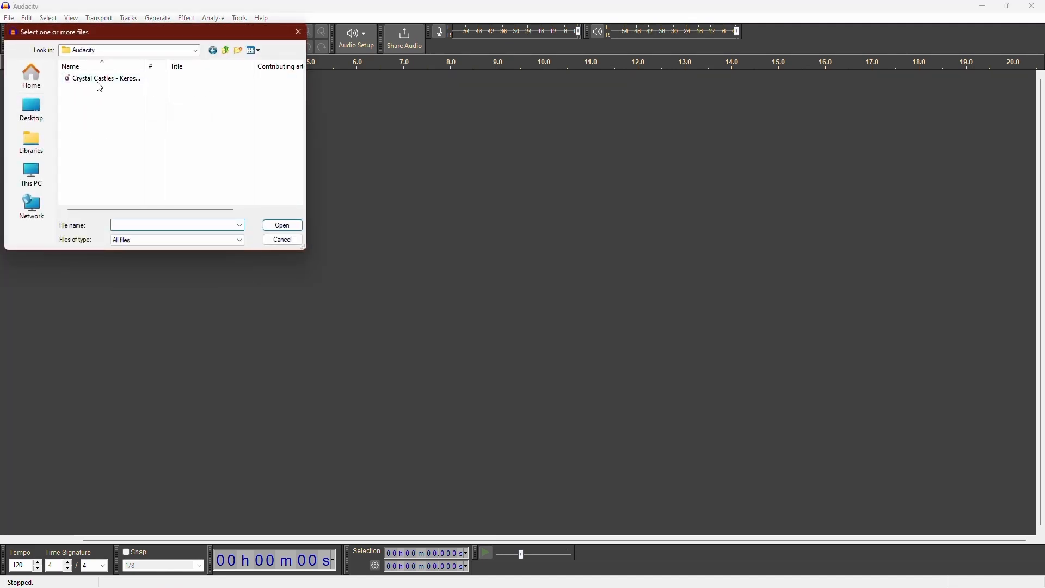
Step: Import the Crystal Castles song and add labels Track 1 to Track 4 along it
double_click(105, 78)
text(Track 1)
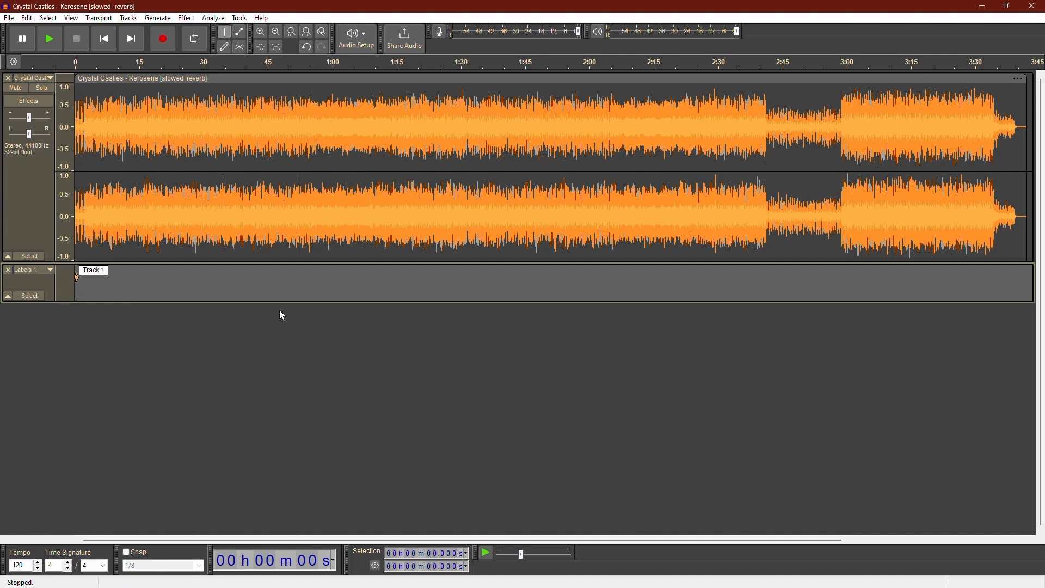
click(93, 270)
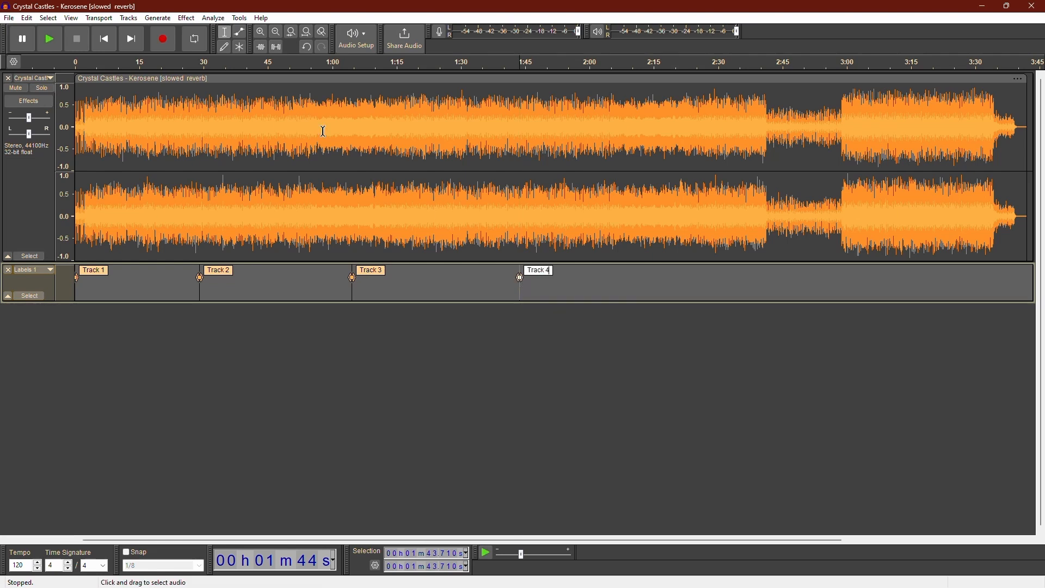
Step: Start exporting the audio and choose Export to computer
click(40, 140)
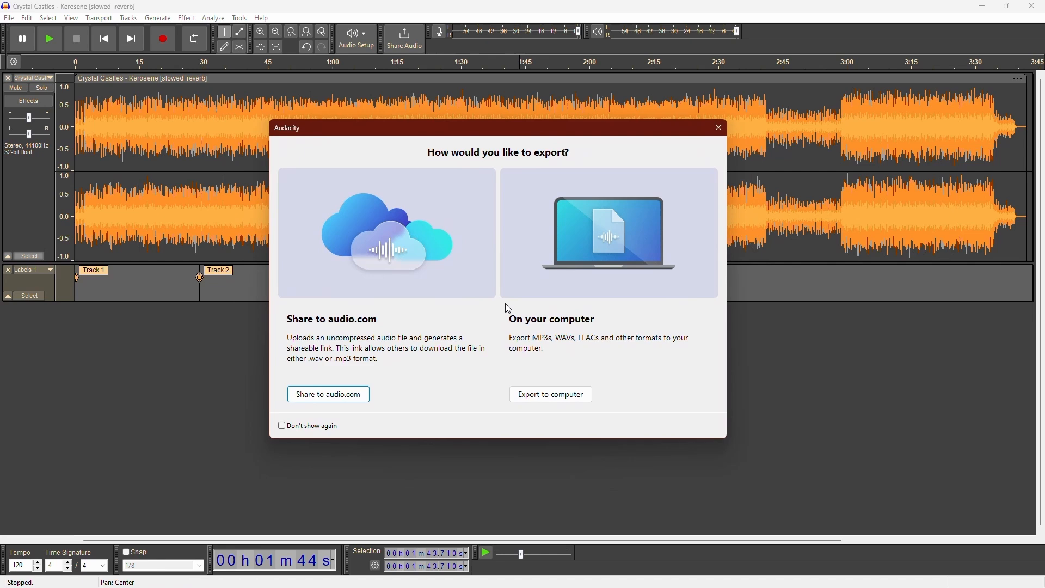
click(549, 394)
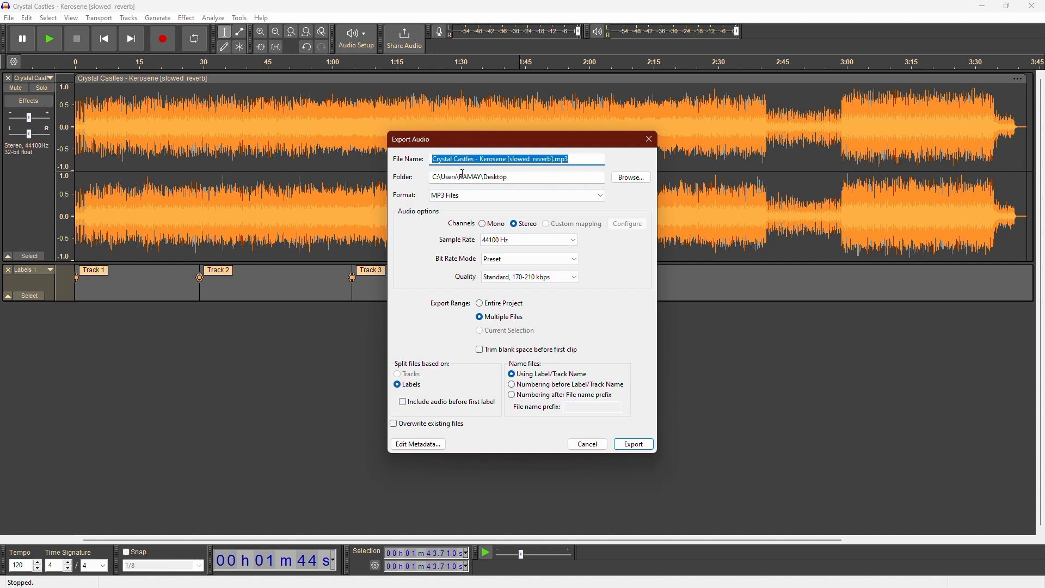
Step: Choose Multiple Files split on labels as MP3 to the Desktop and review the metadata tags
click(516, 176)
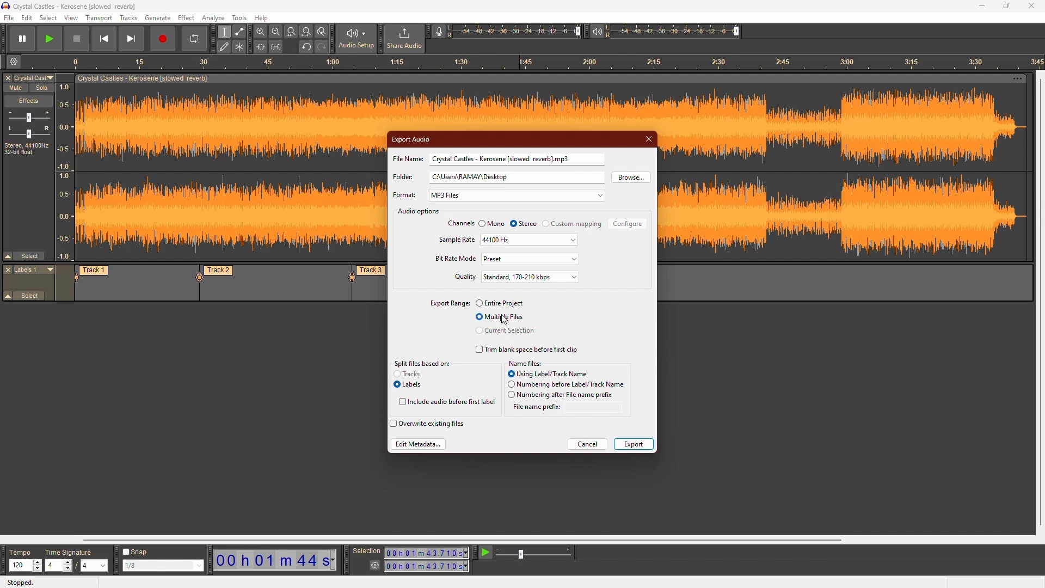
mouse_move(566, 395)
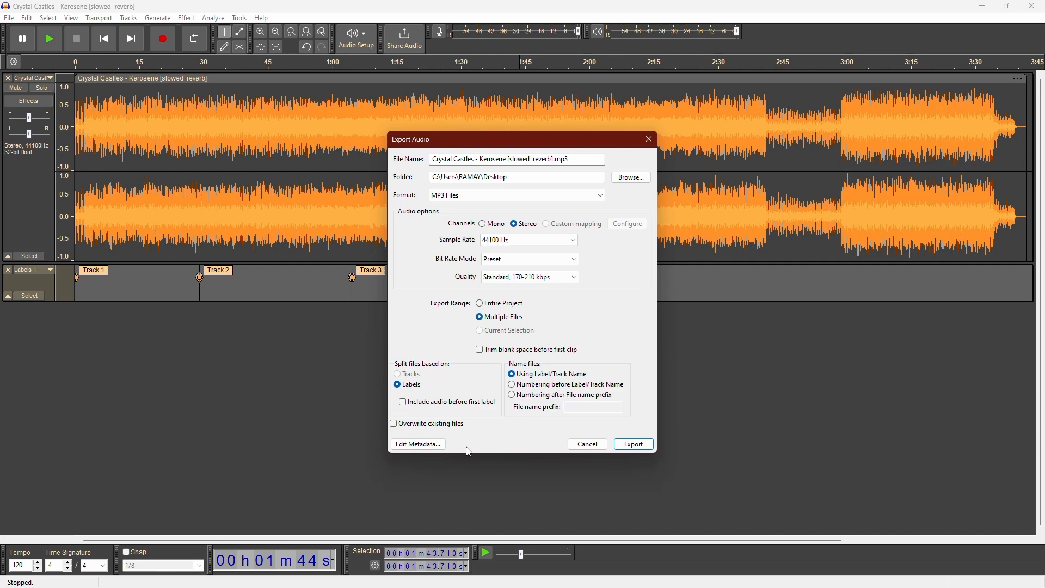
click(417, 444)
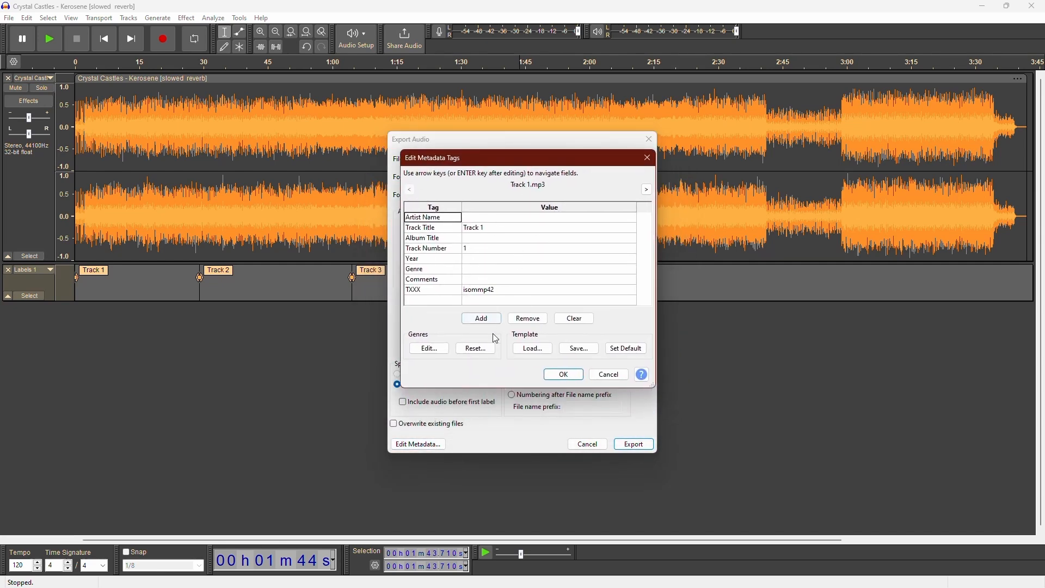
click(562, 373)
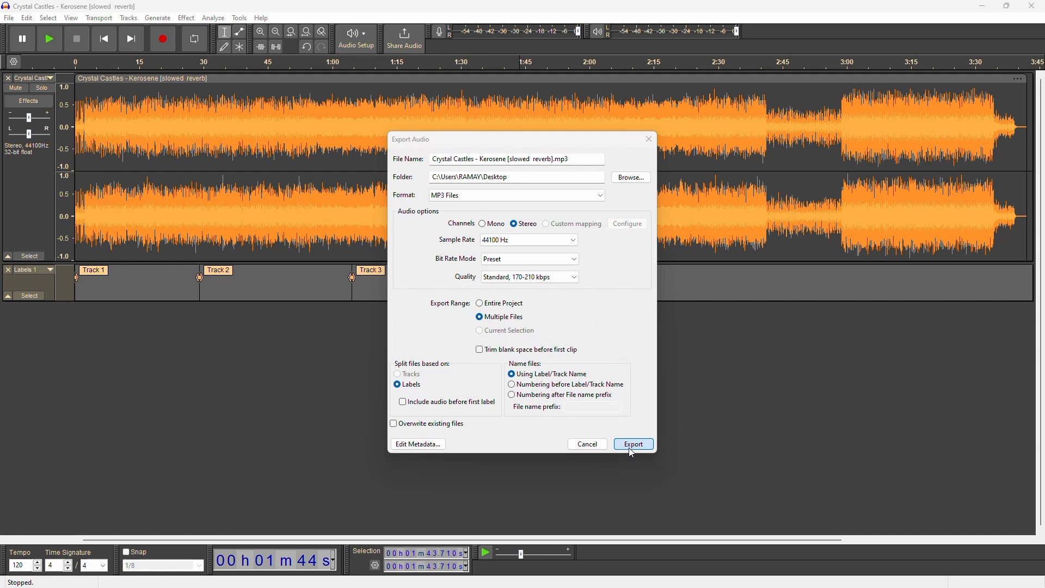
mouse_move(410, 275)
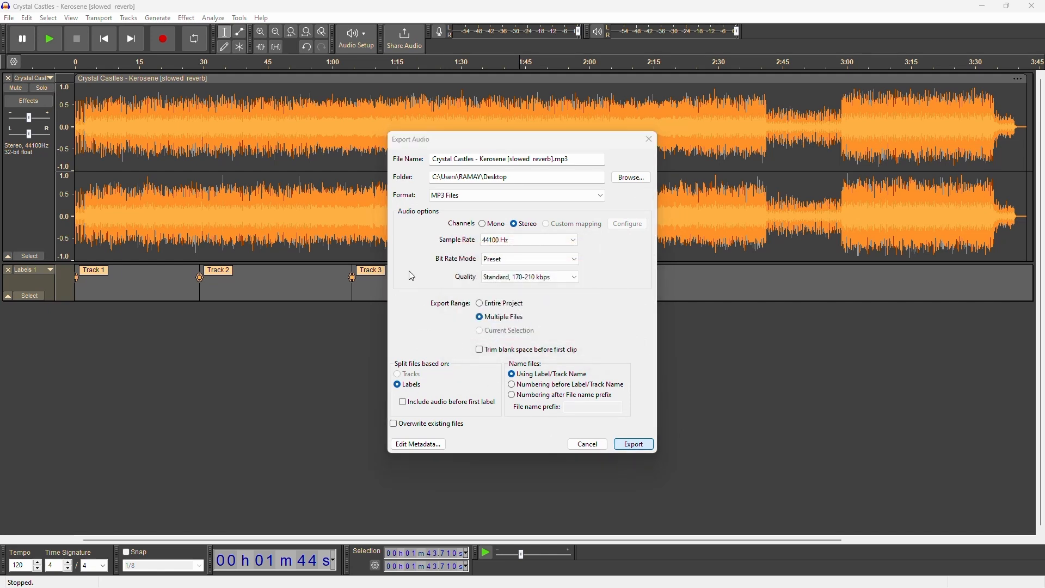
Step: Export the four MP3 files Track 1–Track 4 to the Desktop and dismiss the success report
click(631, 445)
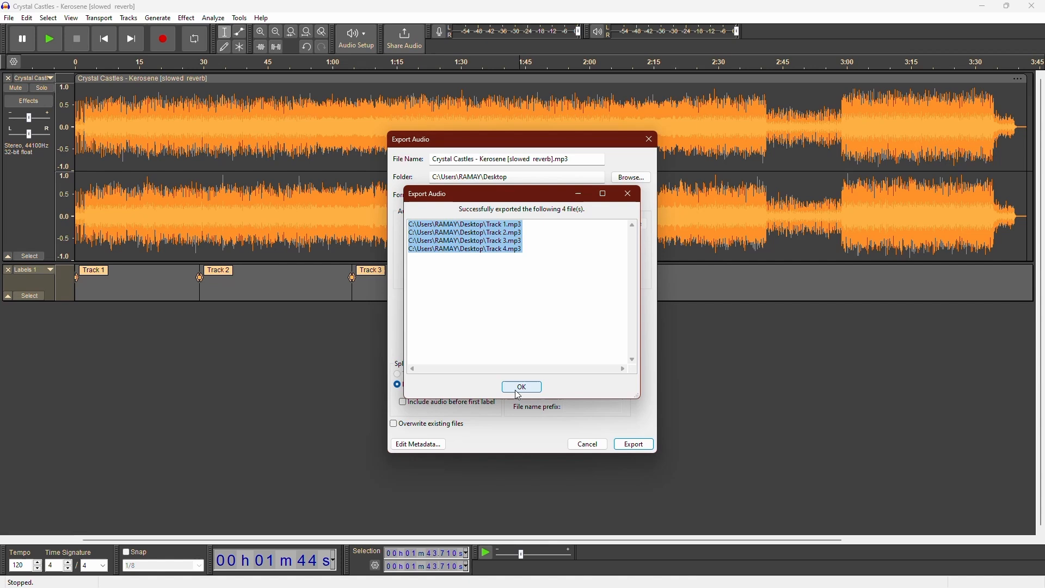
click(521, 387)
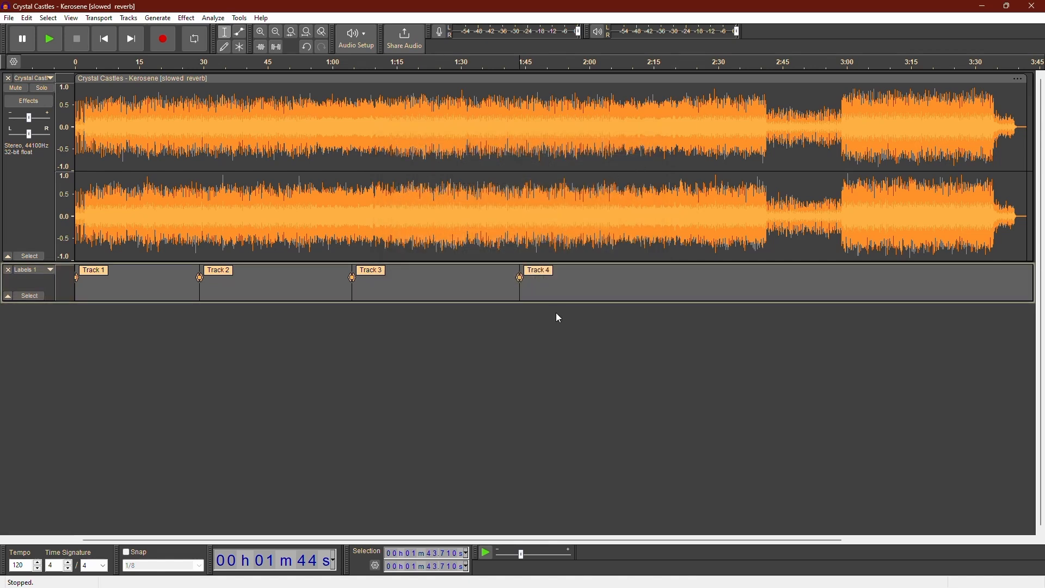